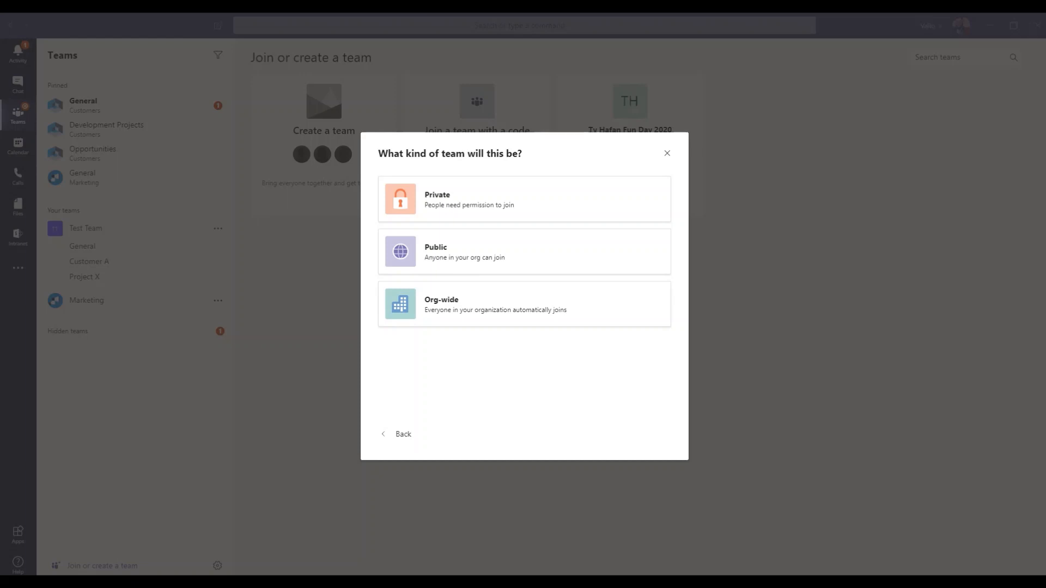
{"action": "mouse_move", "coordinate": [520, 454]}
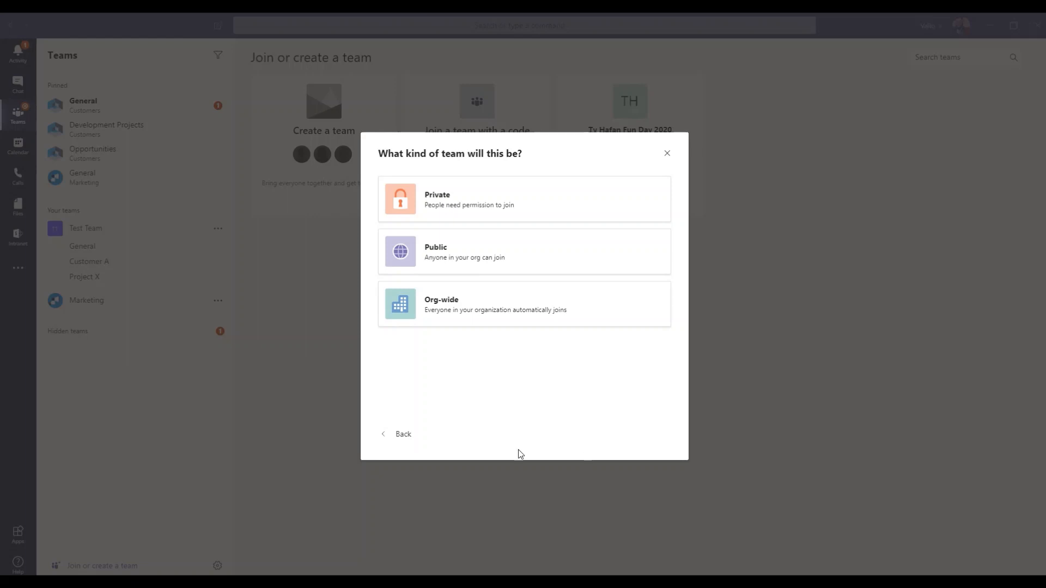
{"action": "mouse_move", "coordinate": [666, 154]}
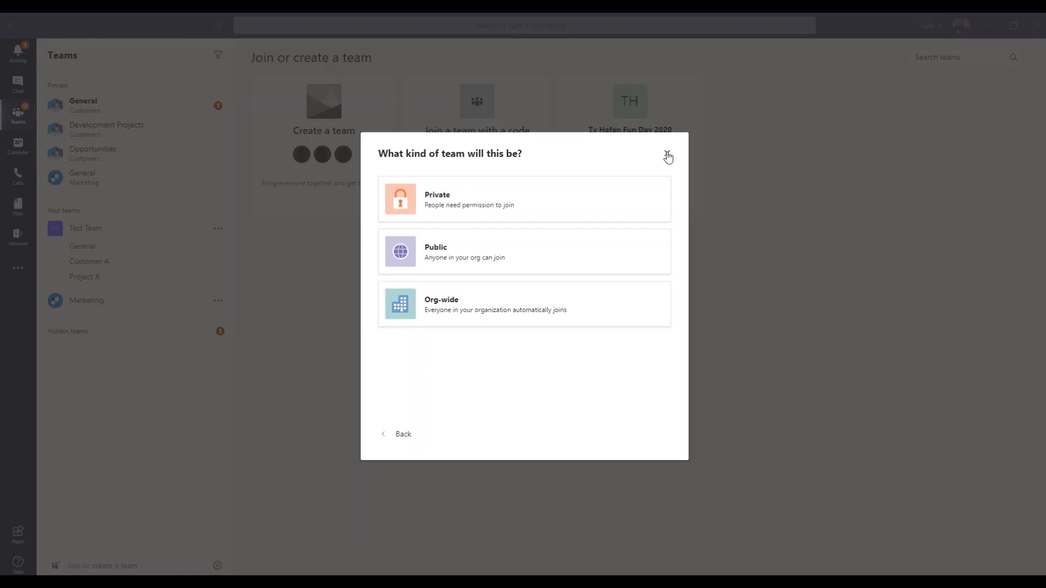
- Dismiss the team type choices and reopen Create your team, showing scratch and existing-group options
{"action": "left_click", "coordinate": [667, 155]}
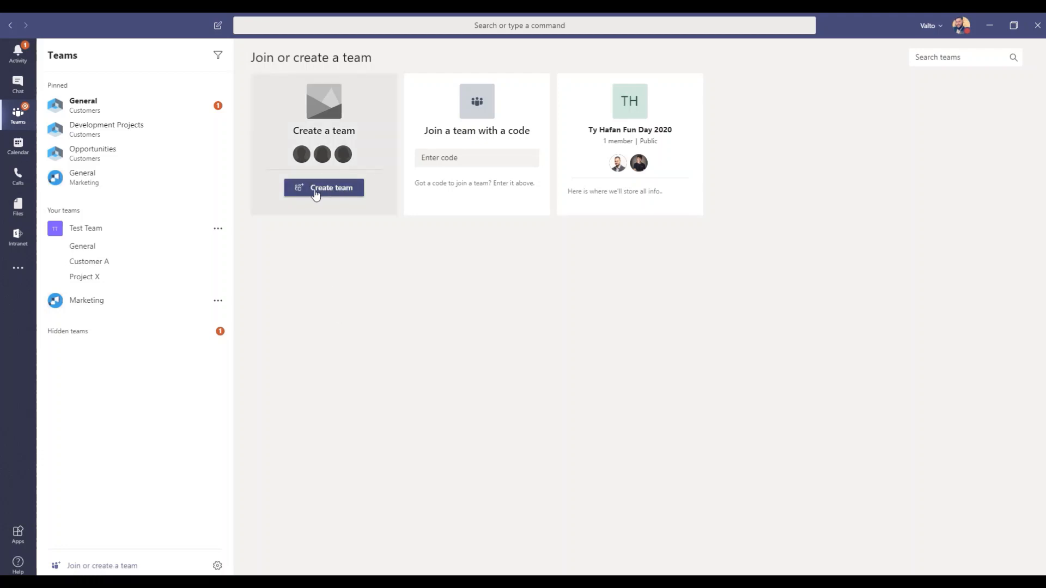
{"action": "left_click", "coordinate": [323, 187]}
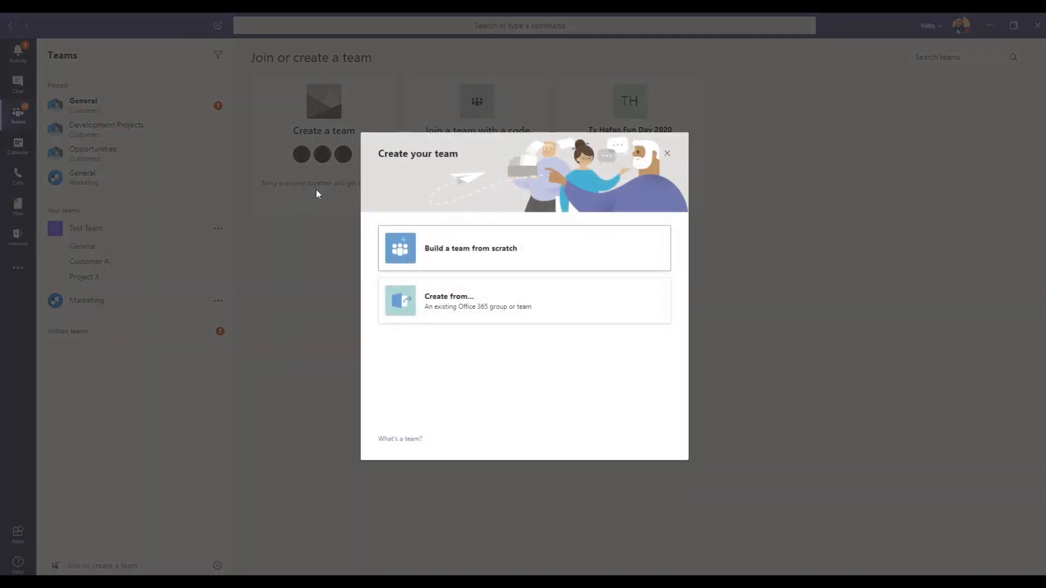
{"action": "mouse_move", "coordinate": [401, 252]}
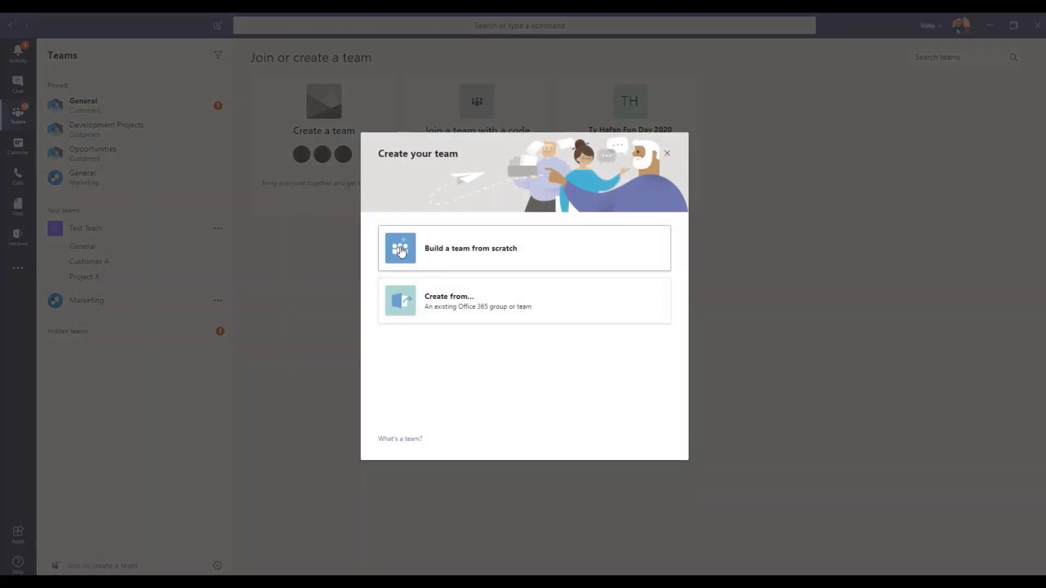
{"action": "mouse_move", "coordinate": [445, 249]}
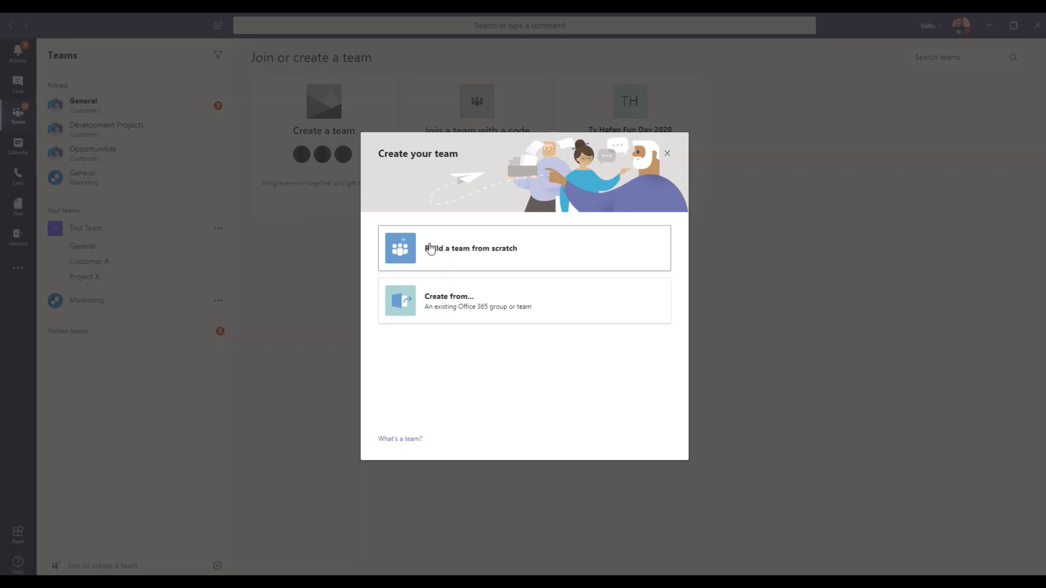
{"action": "mouse_move", "coordinate": [377, 251]}
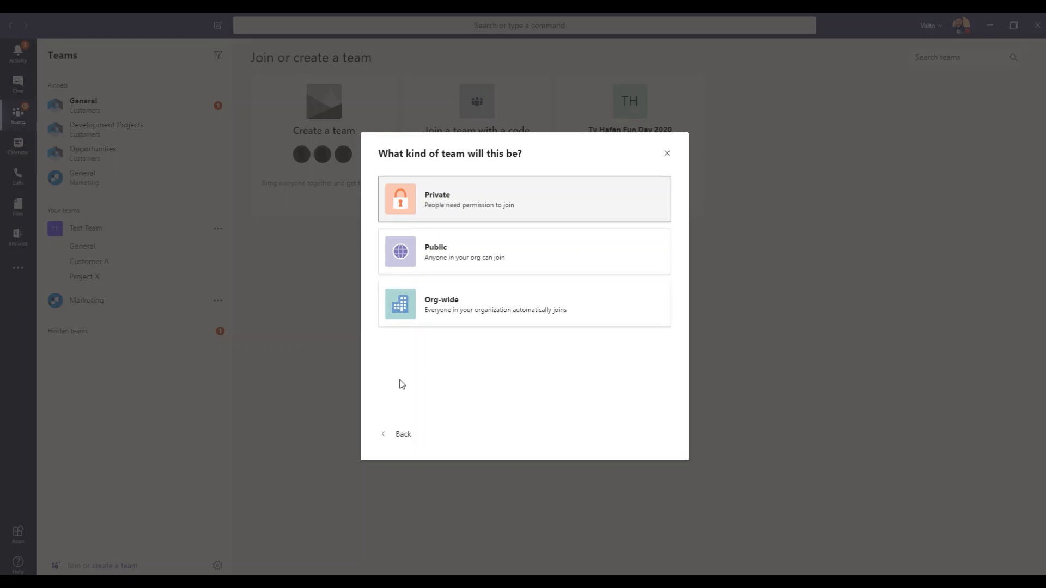
{"action": "mouse_move", "coordinate": [407, 399]}
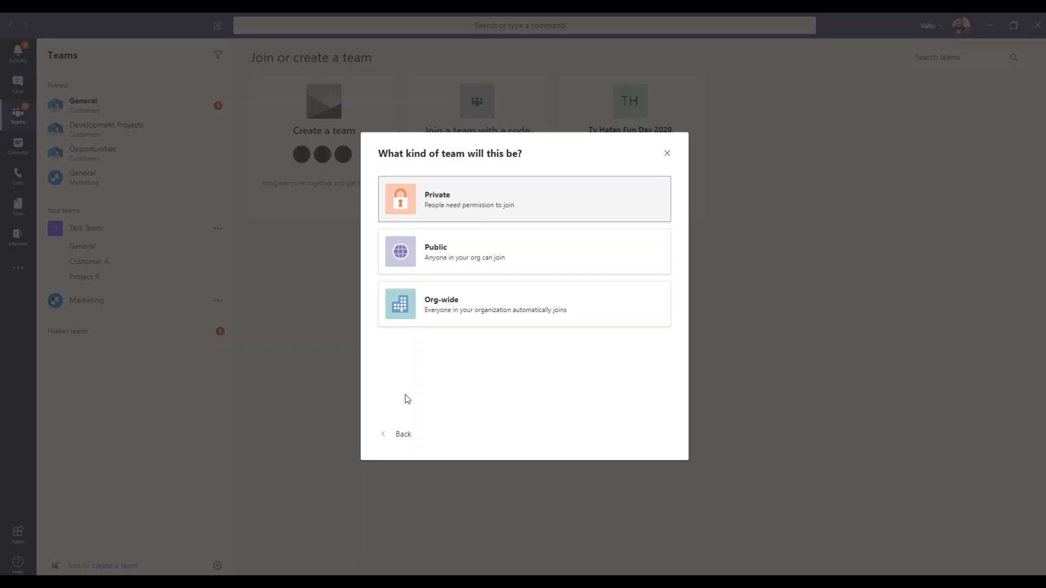
{"action": "mouse_move", "coordinate": [410, 299]}
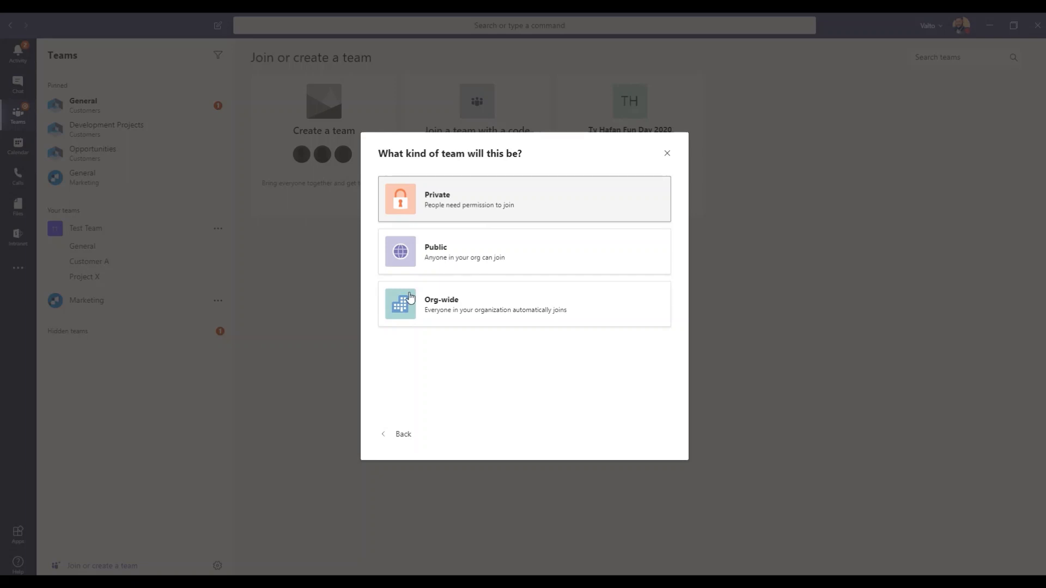
{"action": "mouse_move", "coordinate": [371, 258]}
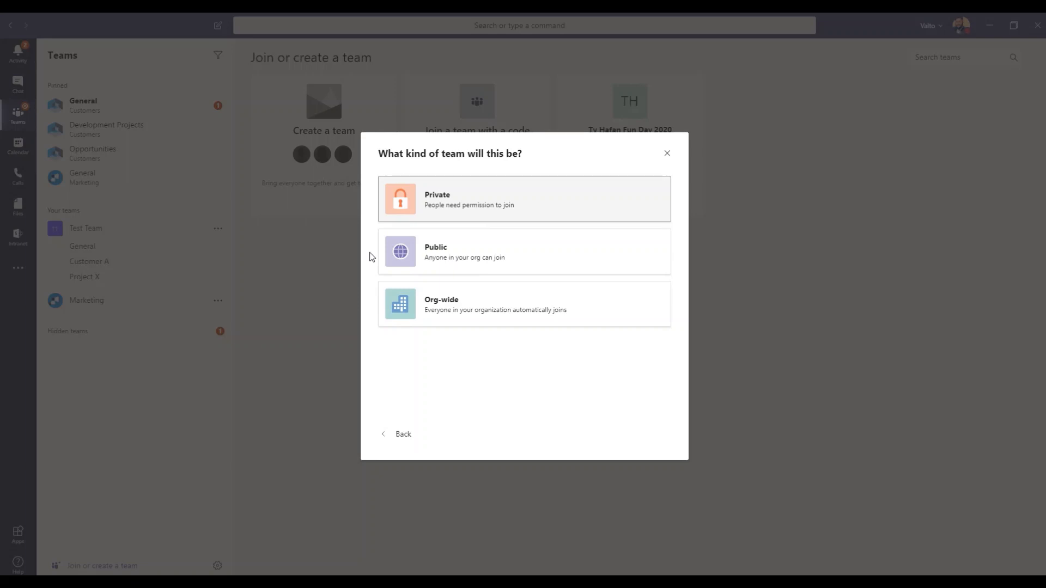
{"action": "mouse_move", "coordinate": [368, 297]}
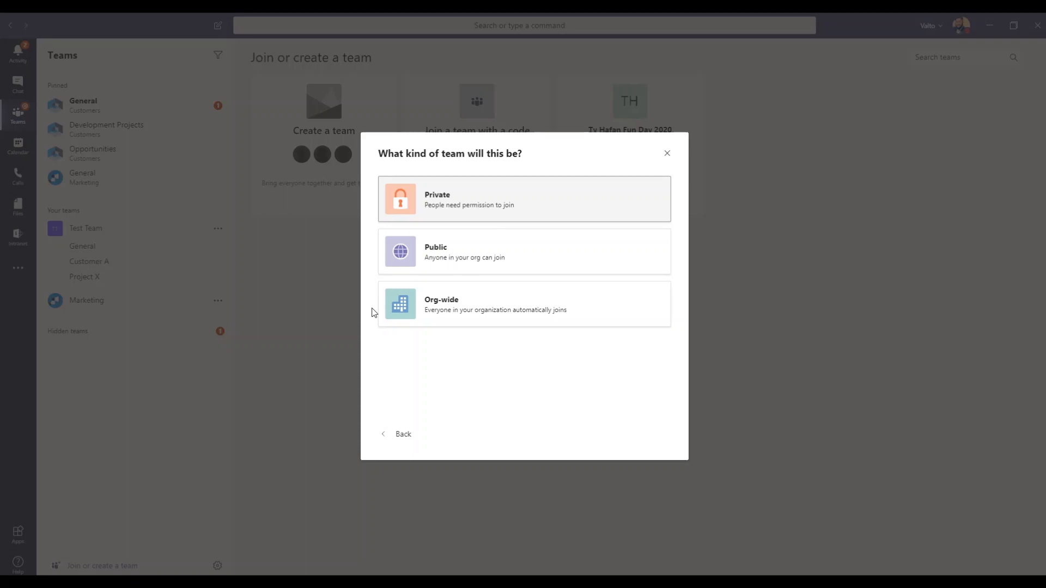
{"action": "mouse_move", "coordinate": [665, 152]}
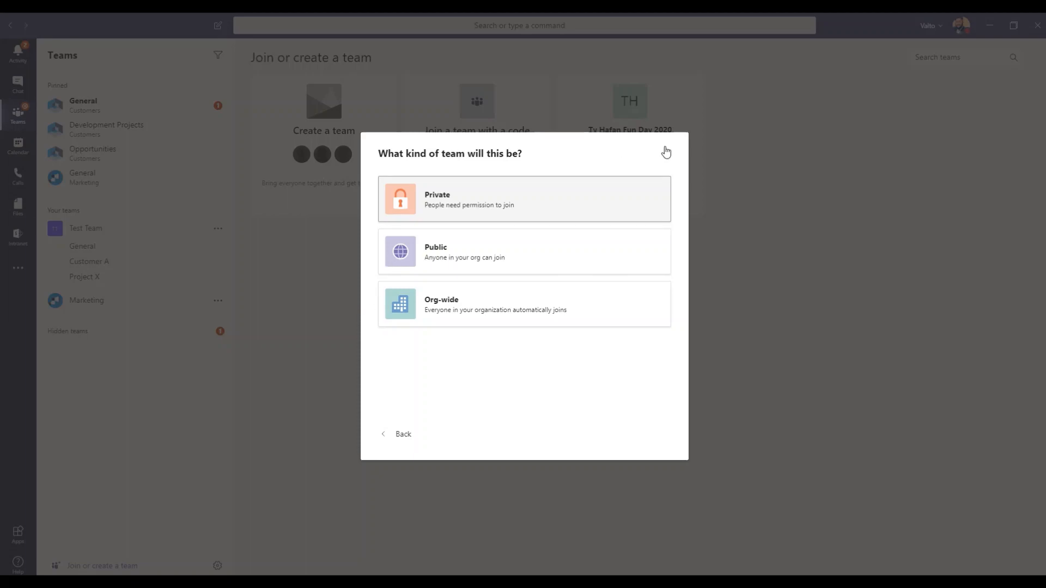
- Cancel team creation, then set Test Team's General channel to 'Only owners can post messages'
{"action": "left_click", "coordinate": [666, 151]}
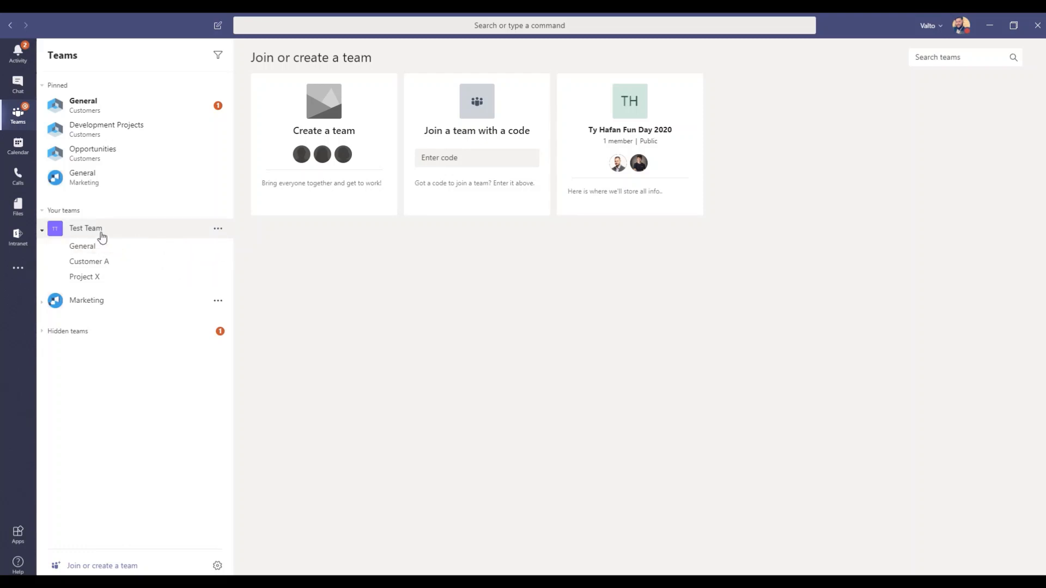
{"action": "mouse_move", "coordinate": [218, 252]}
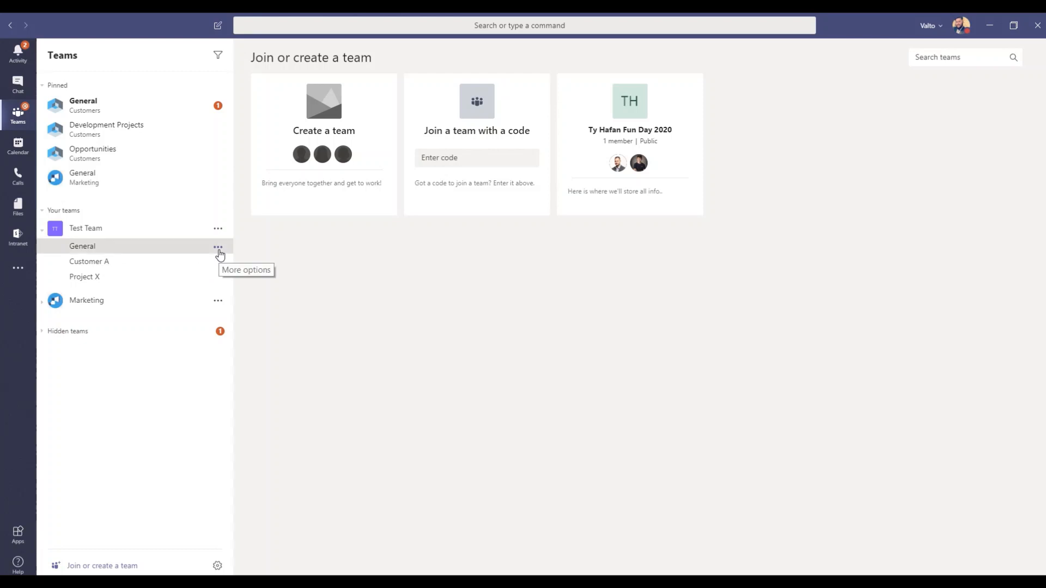
{"action": "left_click", "coordinate": [217, 246]}
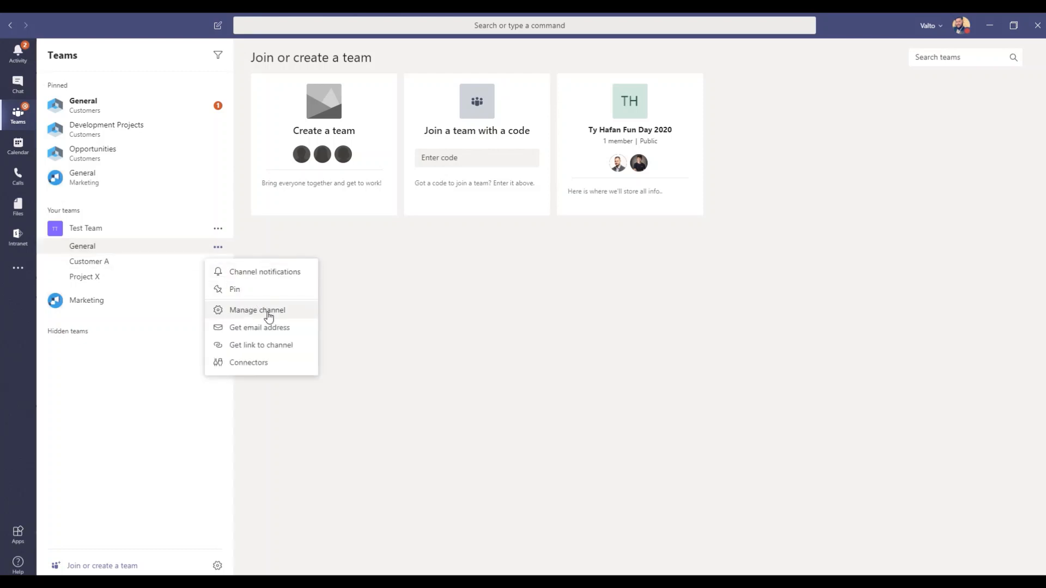
{"action": "left_click", "coordinate": [256, 310]}
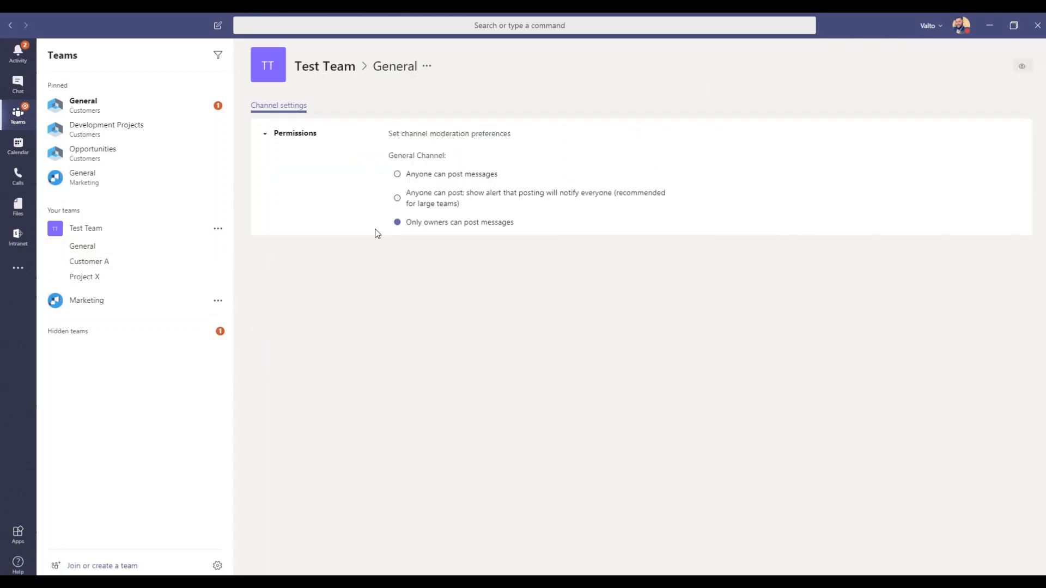
{"action": "left_click", "coordinate": [397, 174]}
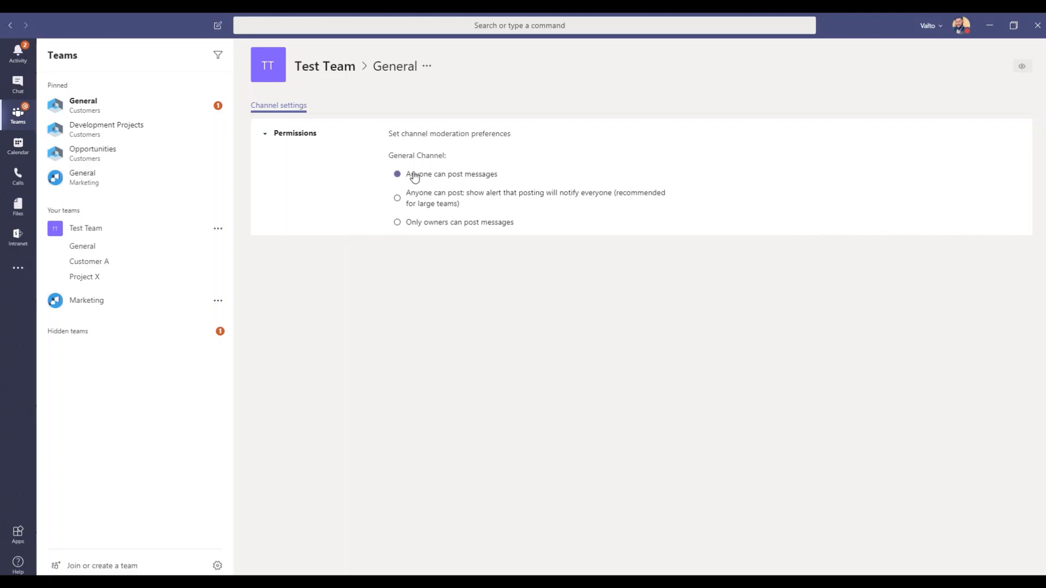
{"action": "mouse_move", "coordinate": [488, 181]}
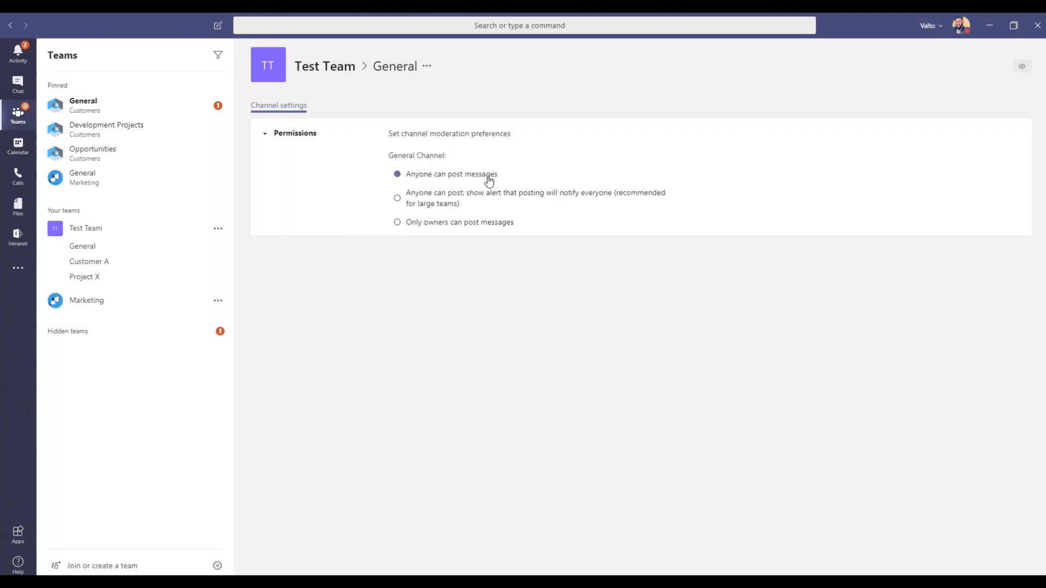
{"action": "left_click", "coordinate": [397, 222]}
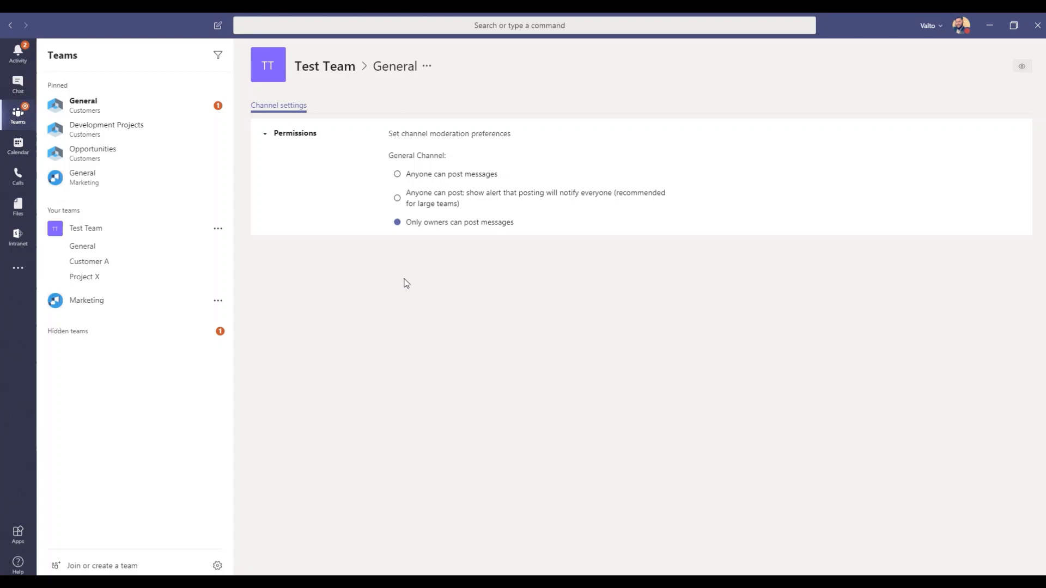
{"action": "mouse_move", "coordinate": [443, 280]}
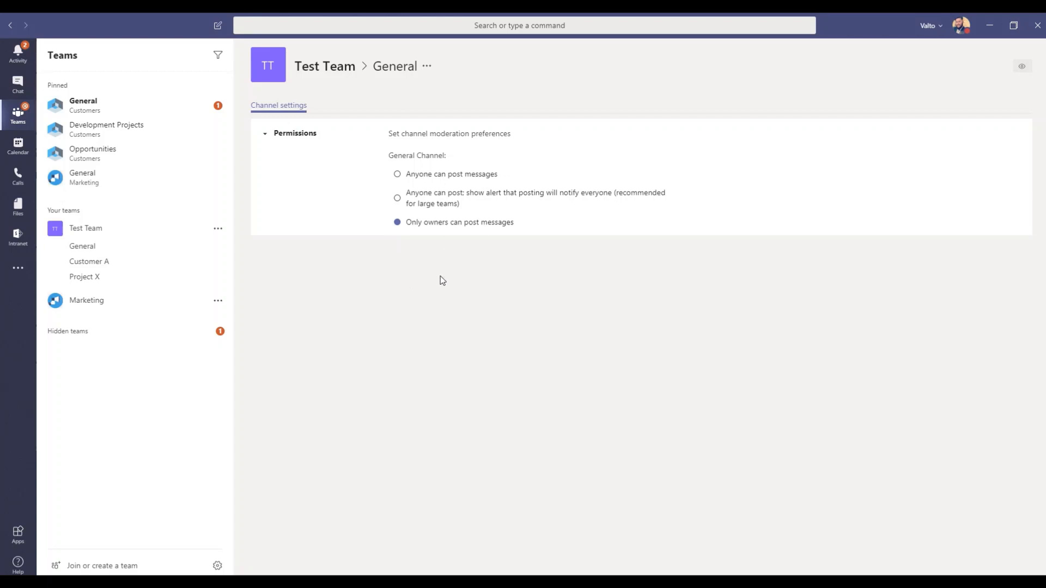